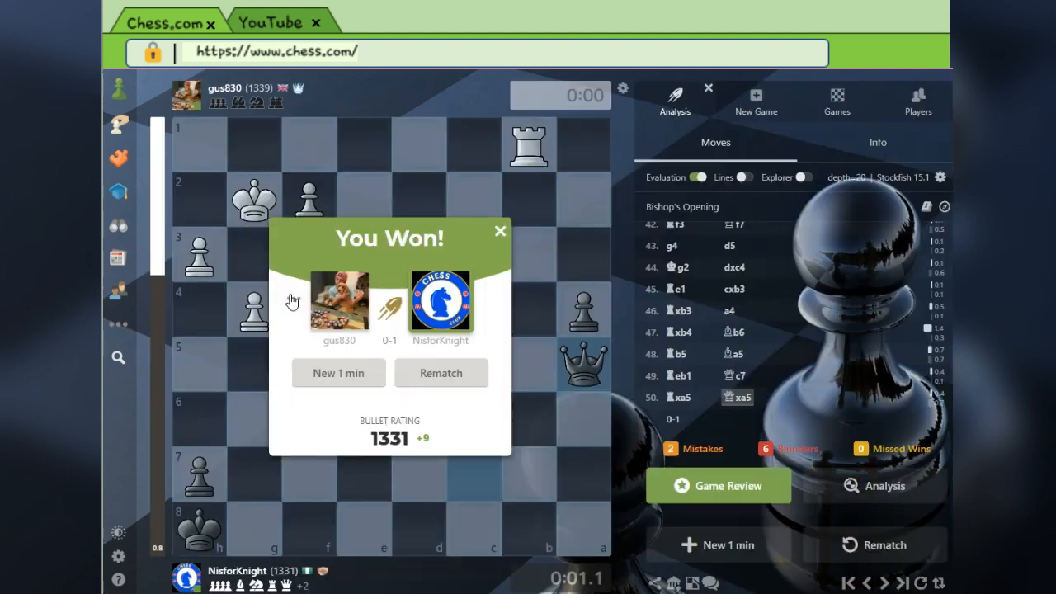
Open the opponent's '…' menu on the You Won popup to send a trophy
left_click(339, 297)
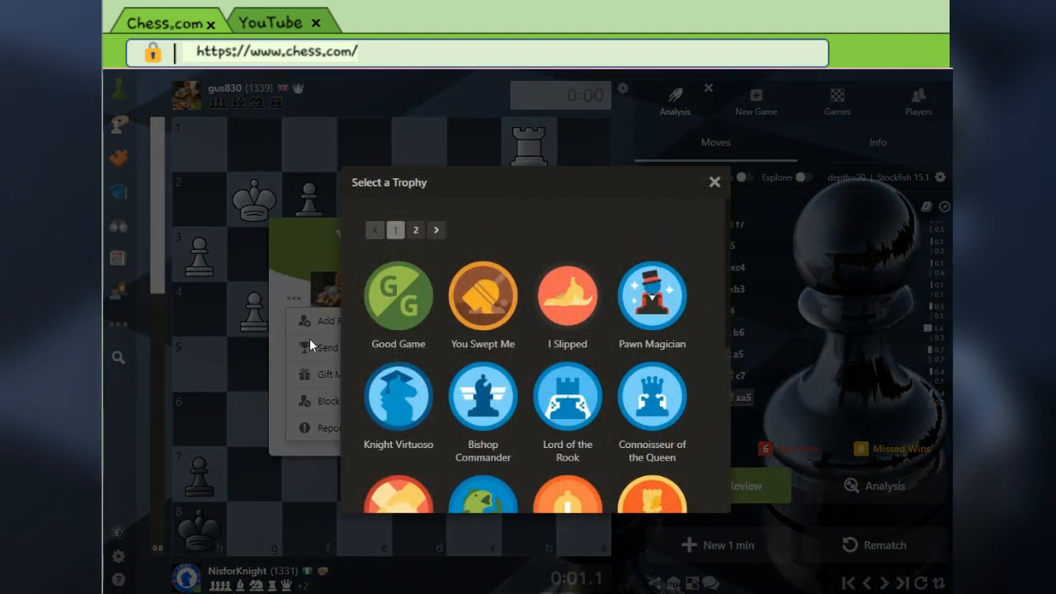
mouse_move(483, 297)
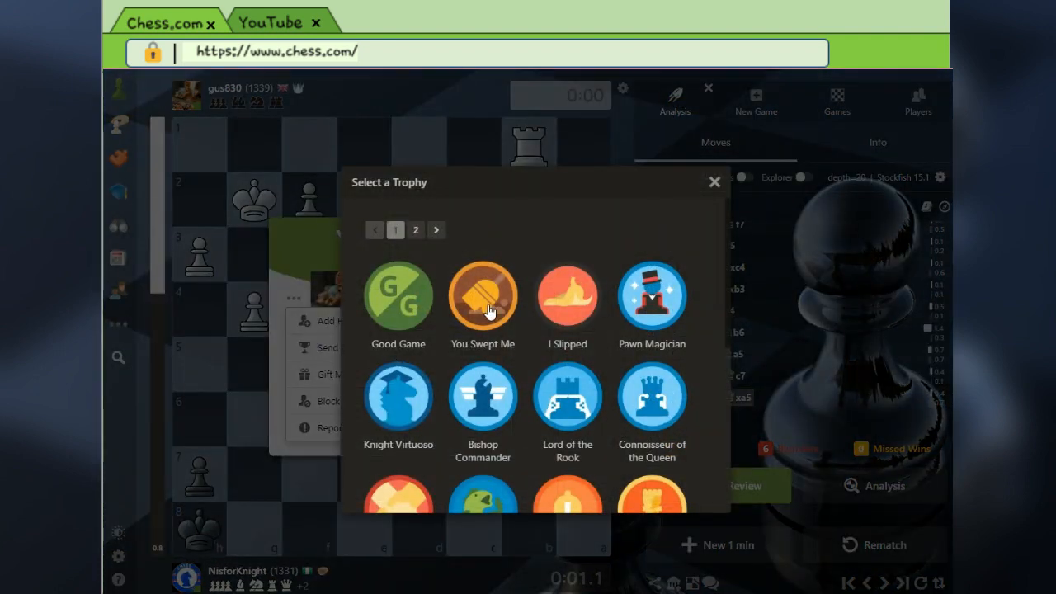
mouse_move(578, 307)
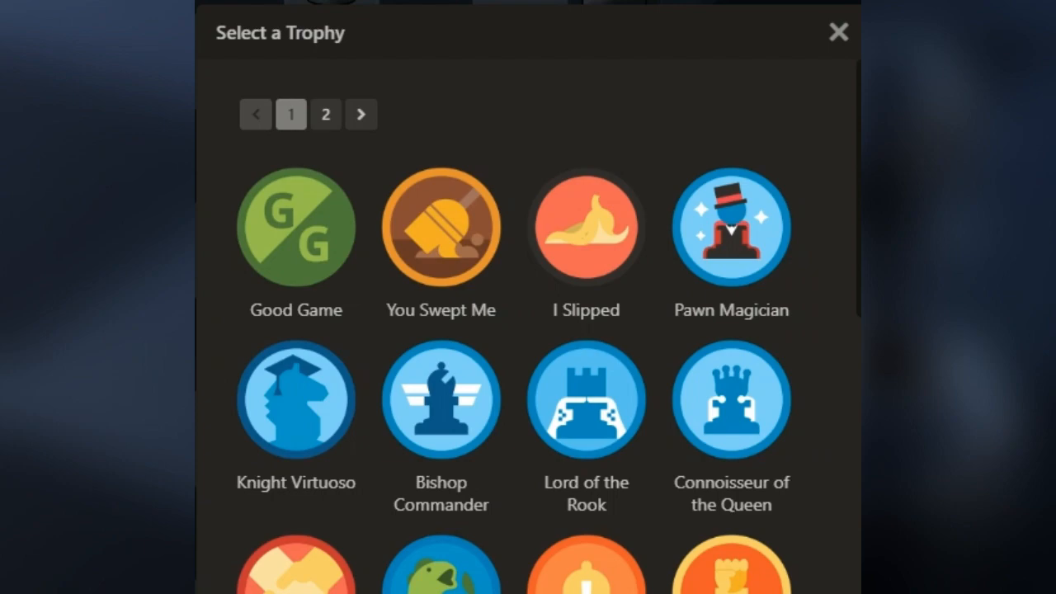
left_click(360, 114)
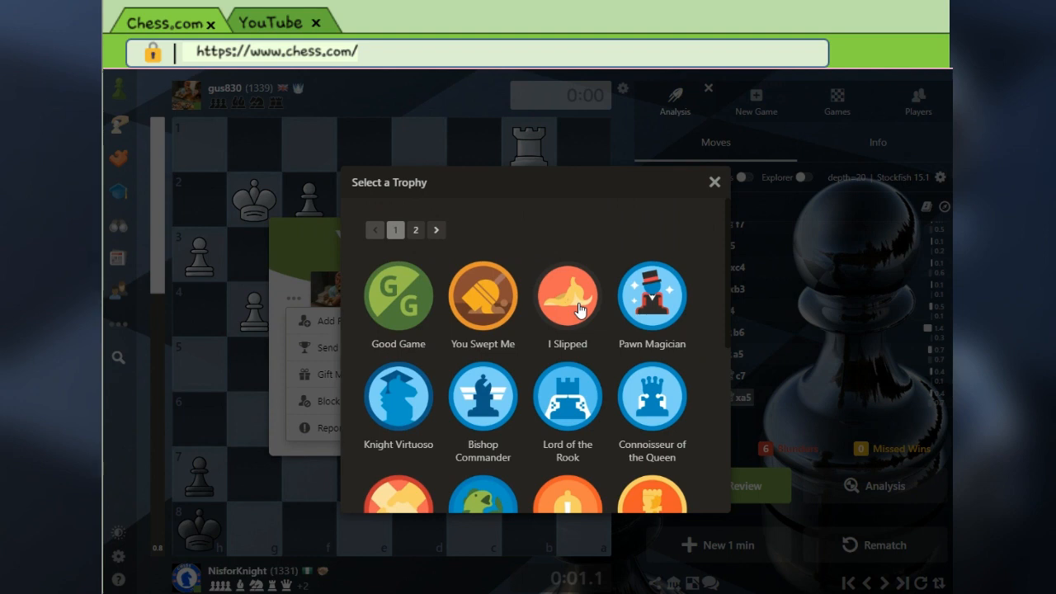
left_click(713, 181)
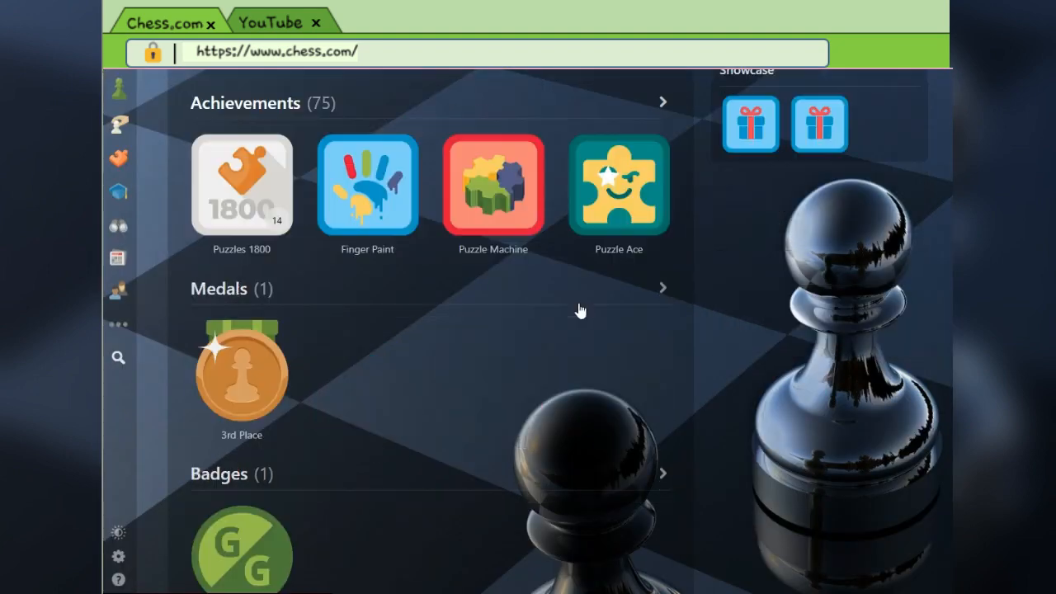
Scroll the profile Awards page down past Achievements and Medals to Badges
scroll("down", 3)
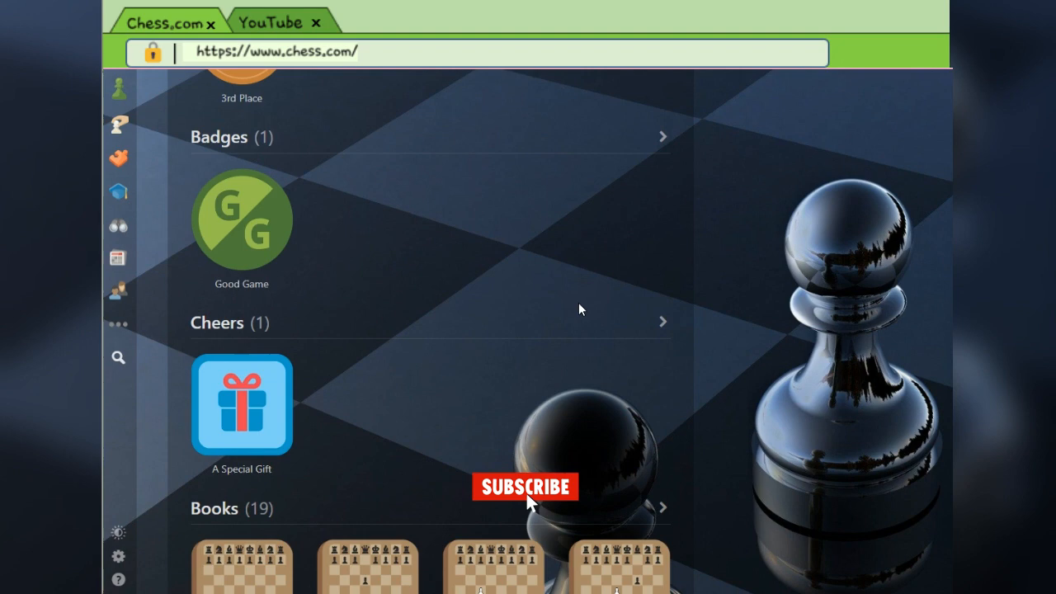
left_click(526, 486)
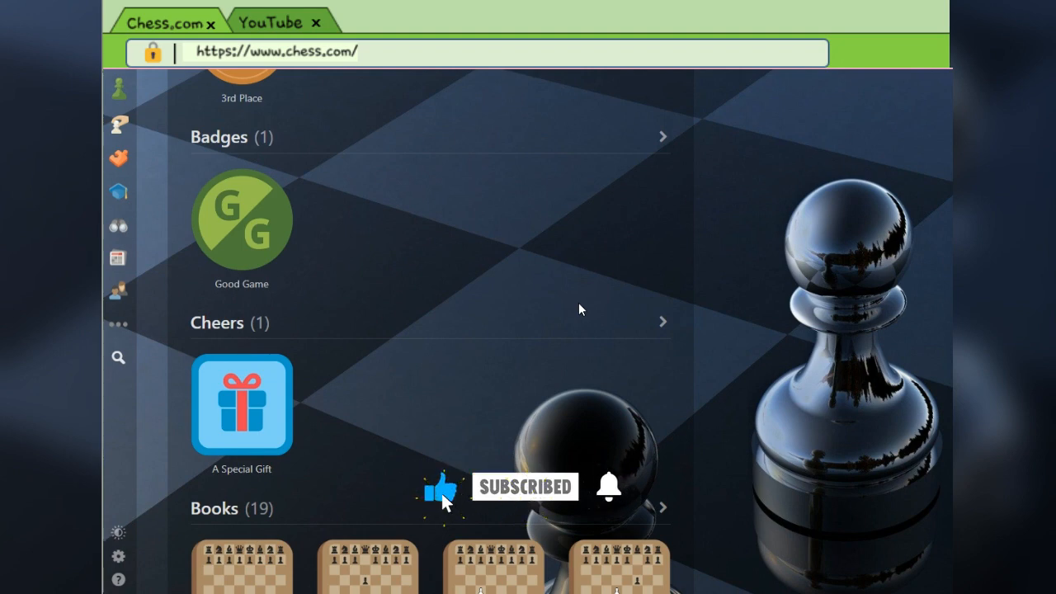